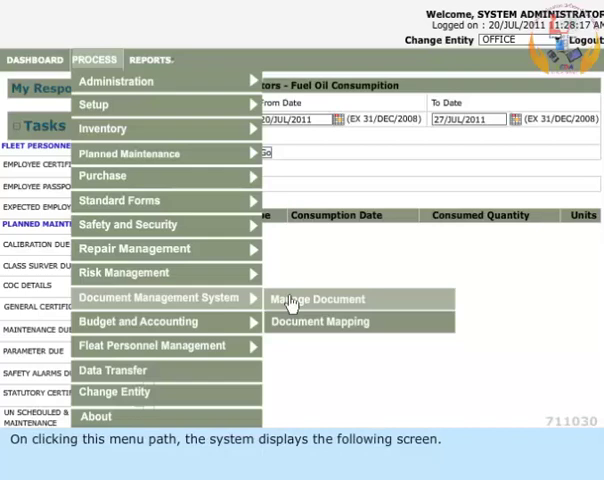
# - Open Manage Document and browse into the Manual - Contingency Office folder
pyautogui.click(317, 299)
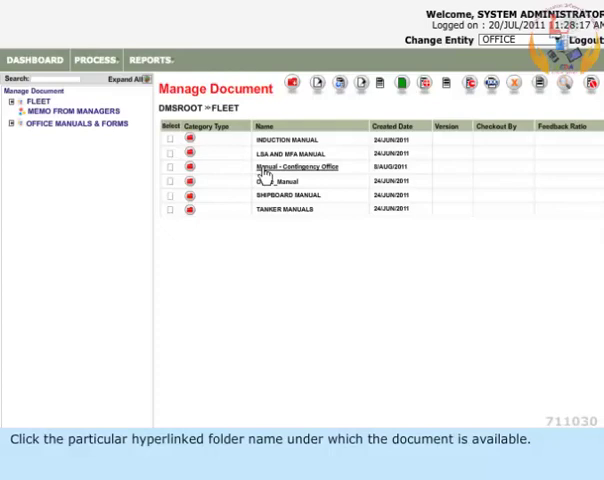
pyautogui.click(295, 166)
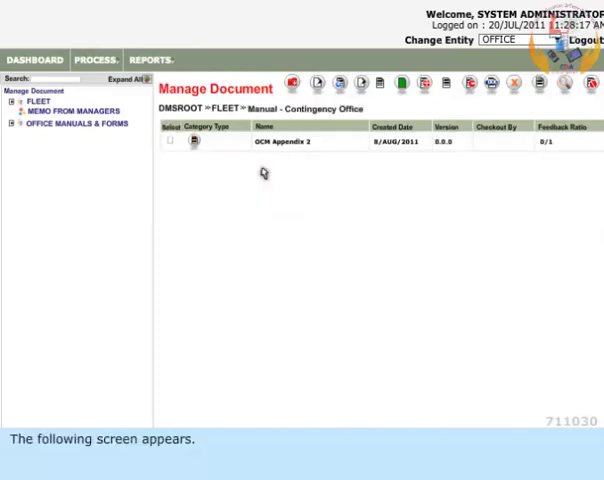
# - Select OCM Appendix 2 and start a change request for it
pyautogui.click(170, 146)
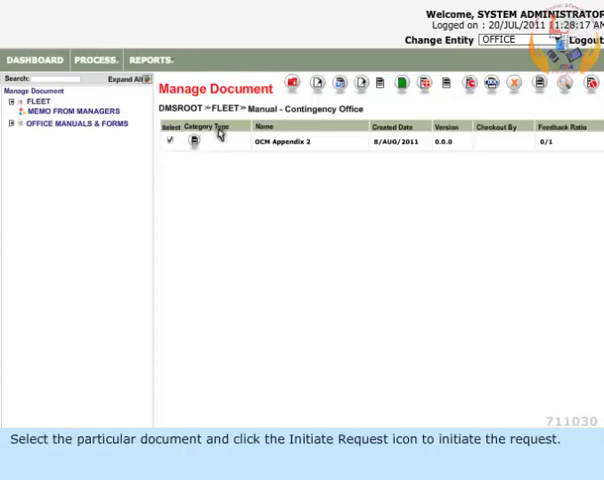
pyautogui.moveTo(400, 80)
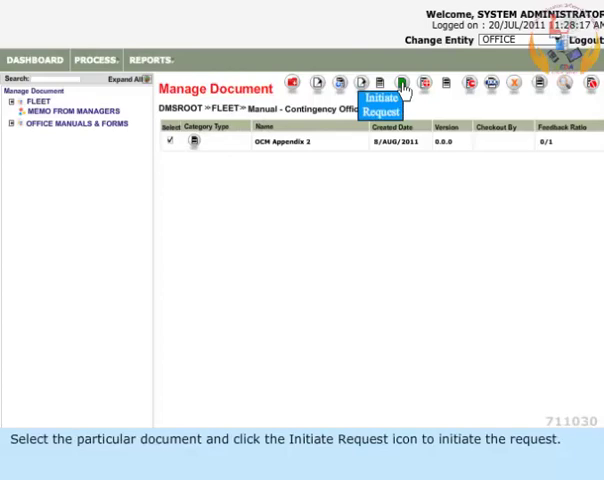
pyautogui.click(401, 79)
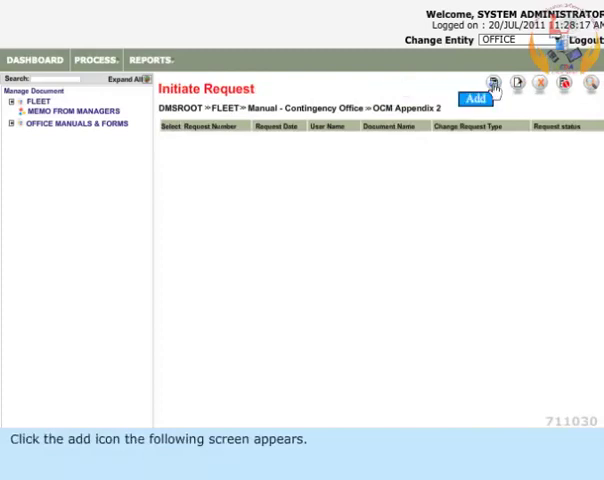
# - Add a new request entry with change type REVISION UPDATE
pyautogui.click(478, 84)
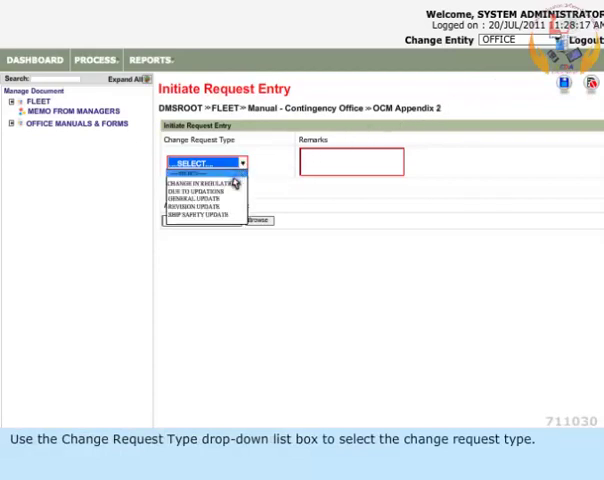
pyautogui.moveTo(200, 215)
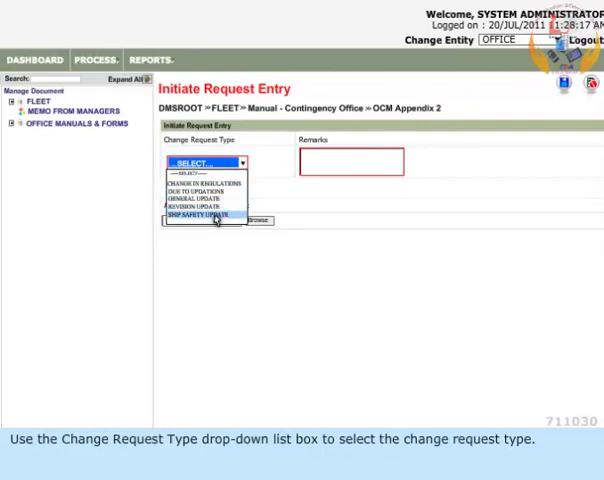
pyautogui.click(199, 200)
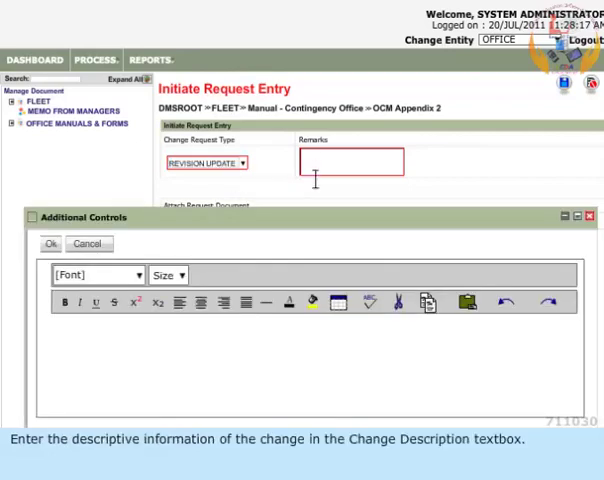
pyautogui.moveTo(317, 323)
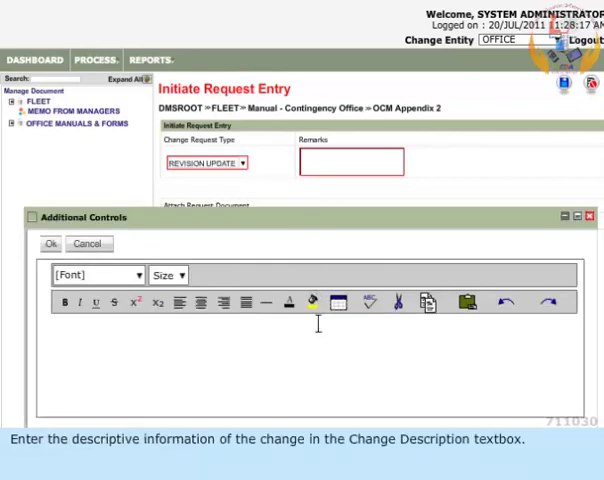
# - Enter the remarks 'Revise and update the document as per office instructions.' and confirm
pyautogui.write('Revise and update the docu')
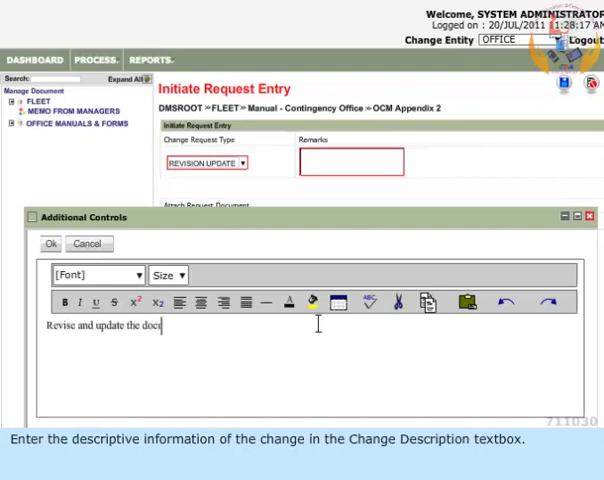
pyautogui.write('ment as per office instructions.')
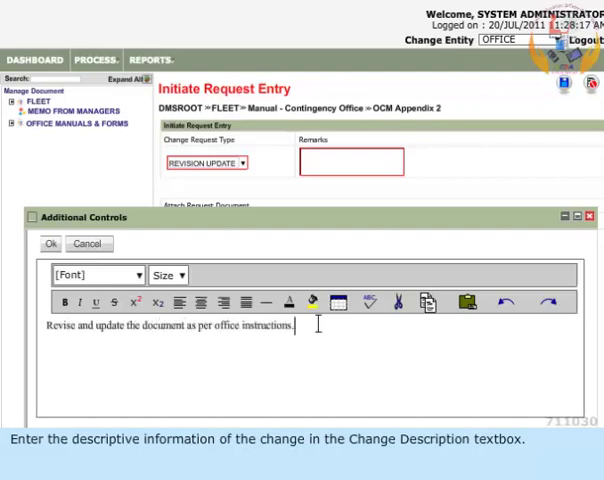
pyautogui.click(49, 243)
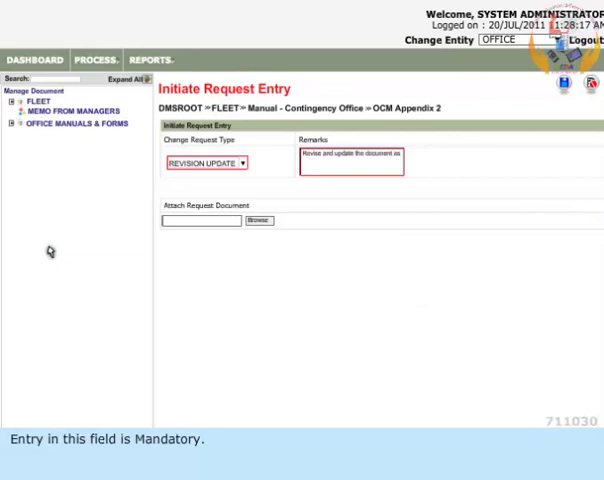
# - Attach the Revision update file from the C: Documents folder
pyautogui.click(258, 220)
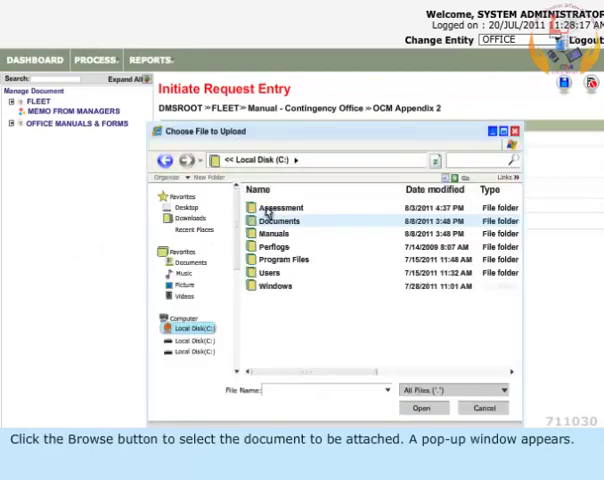
pyautogui.click(278, 220)
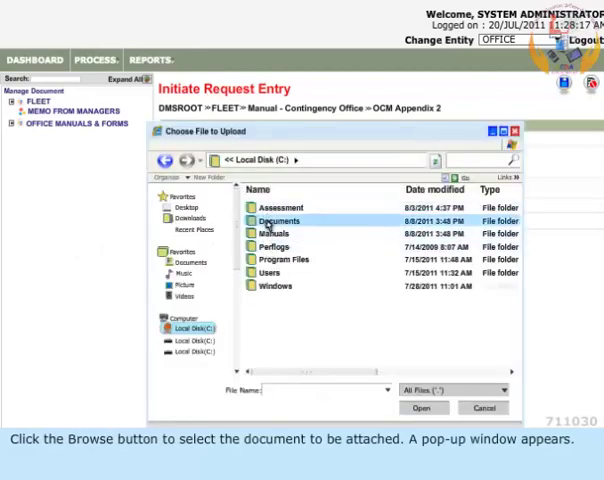
pyautogui.doubleClick(281, 220)
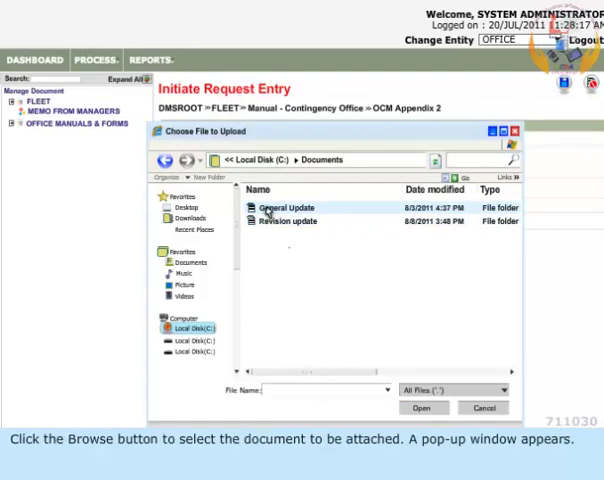
pyautogui.click(287, 220)
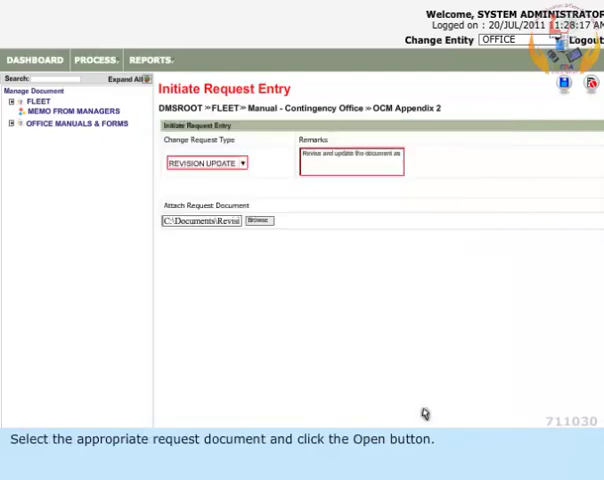
pyautogui.moveTo(228, 230)
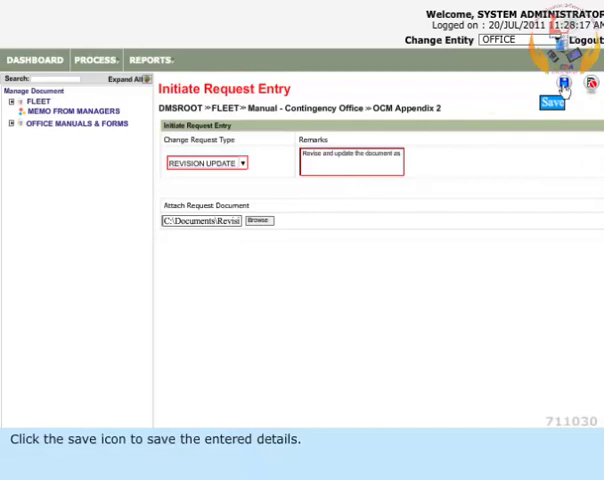
# - Save the Revision Update request and dismiss the Request Added message
pyautogui.click(566, 100)
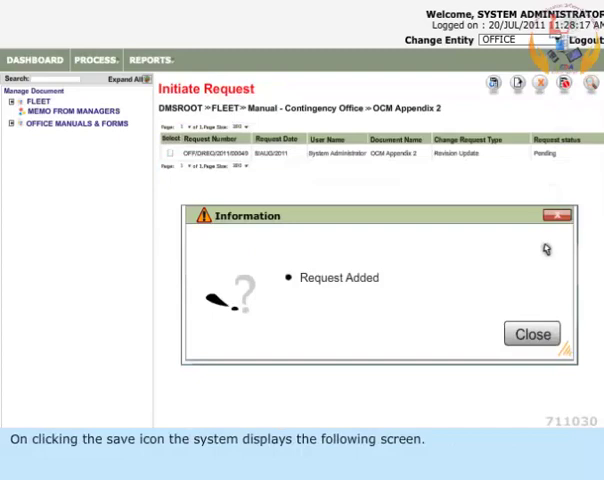
pyautogui.click(531, 333)
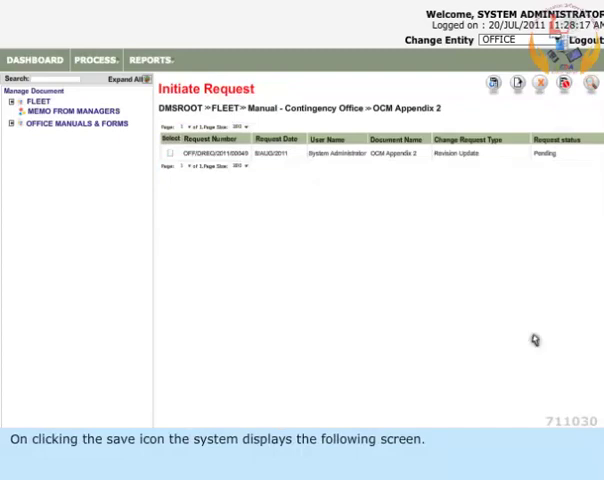